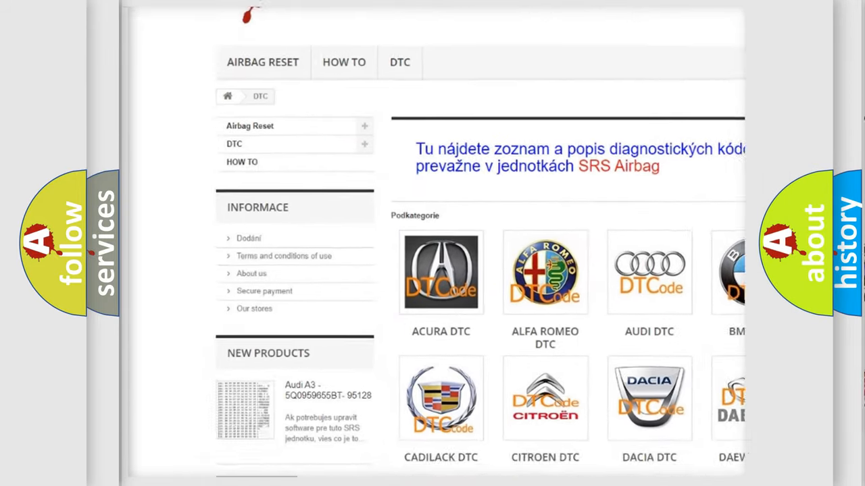
scroll("down", 3)
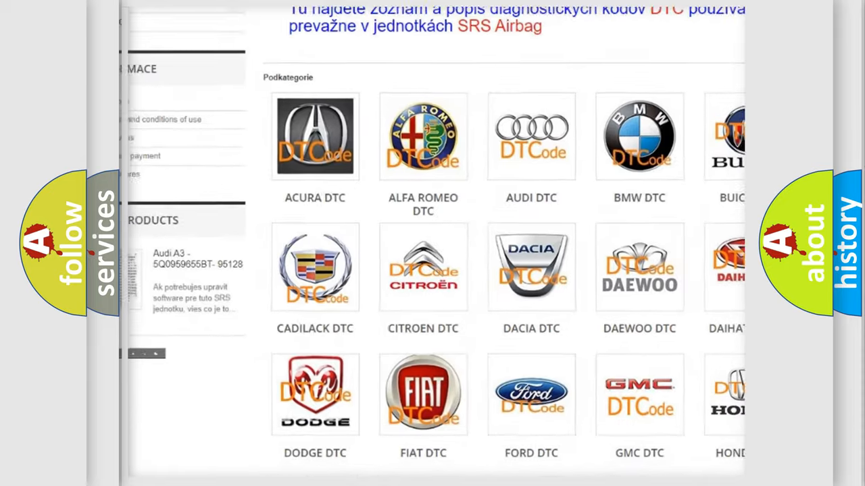
scroll("down", 3)
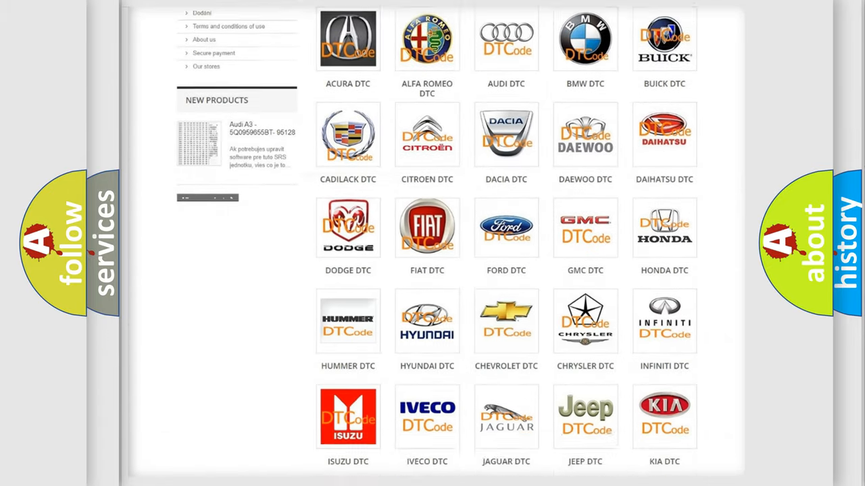
scroll("down", 3)
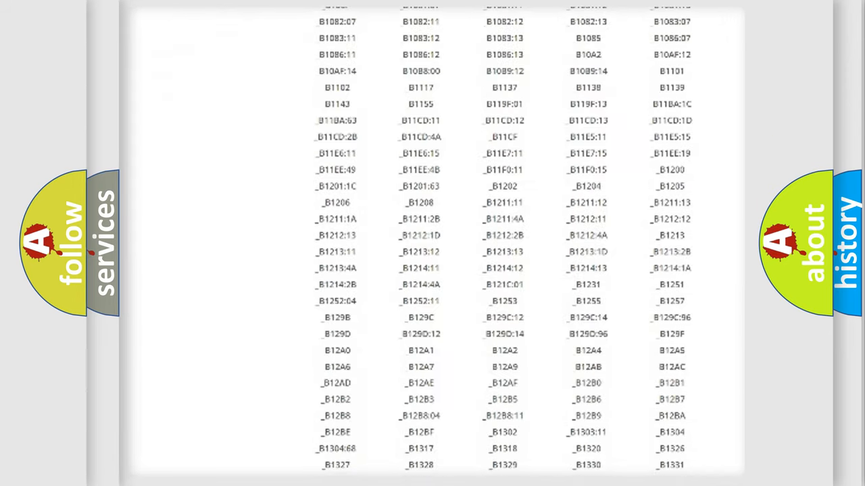
scroll("down", 3)
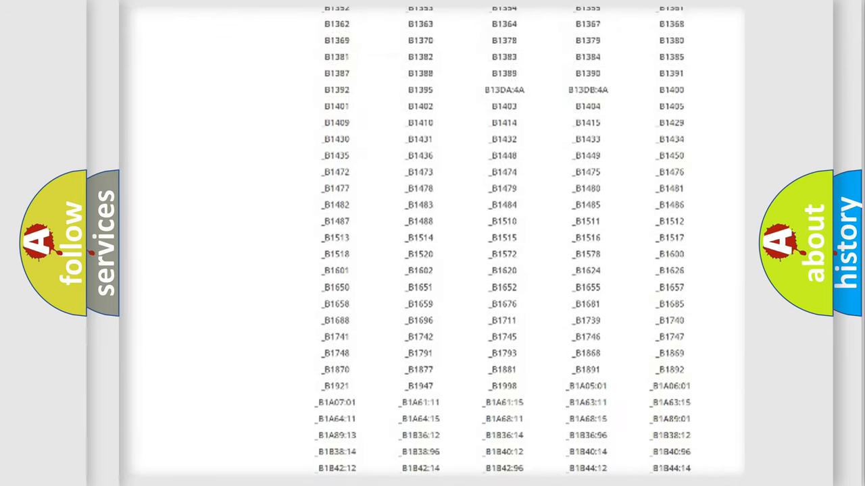
scroll("up", 3)
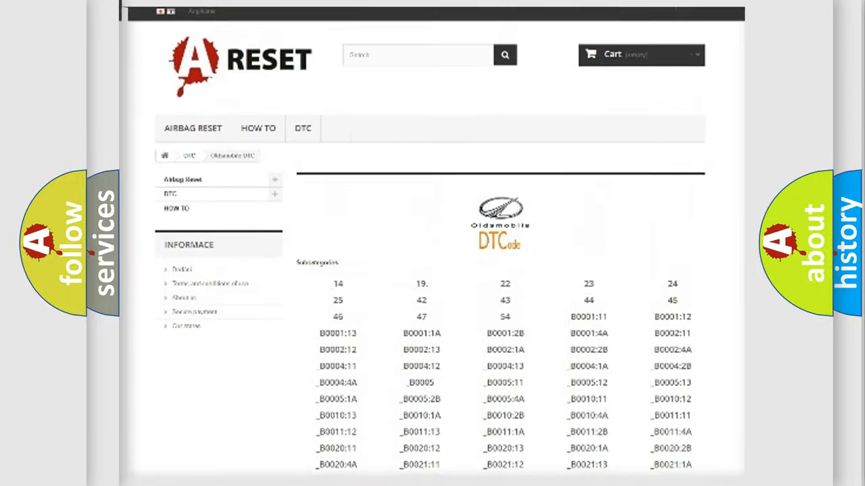